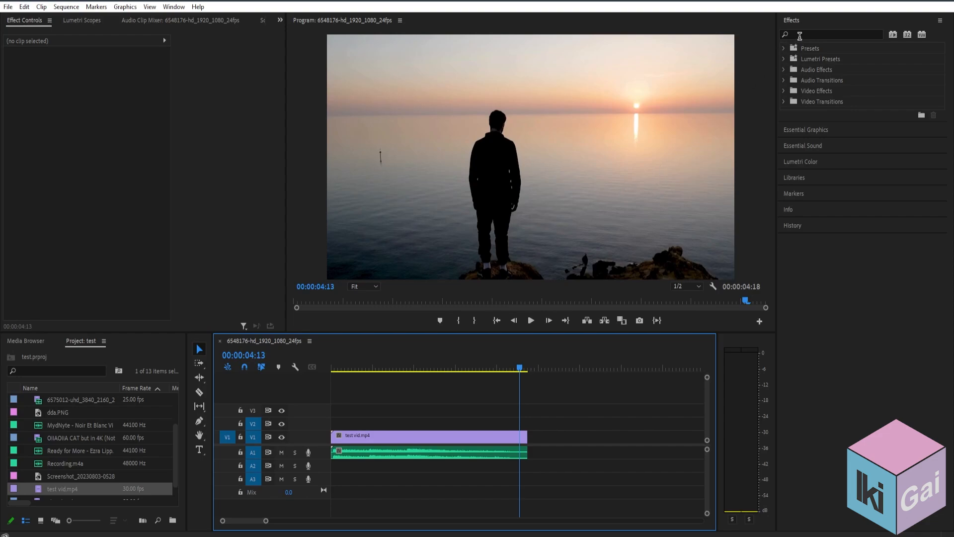
# Step: Search the Effects panel for 'fade' to show the Exponential Fade transition
pyautogui.click(840, 35)
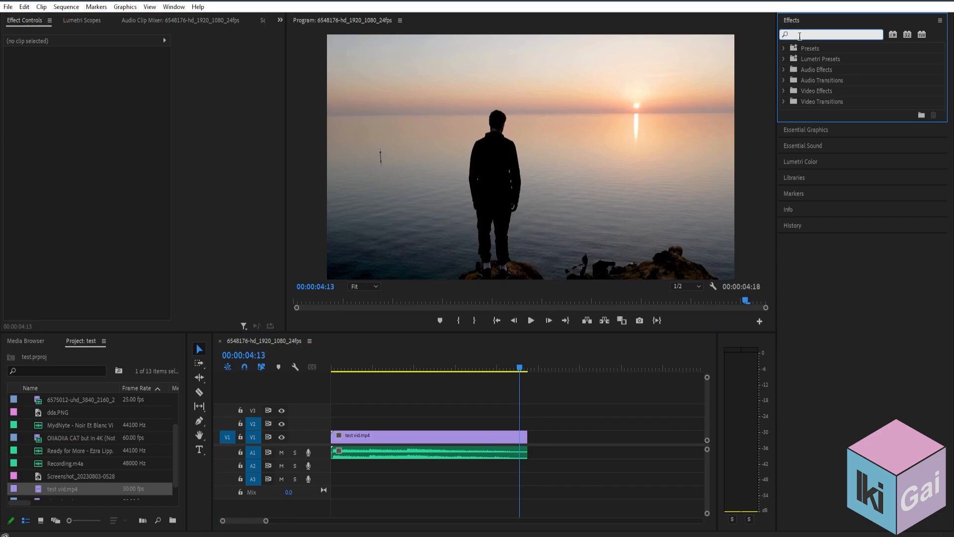
pyautogui.write('fade')
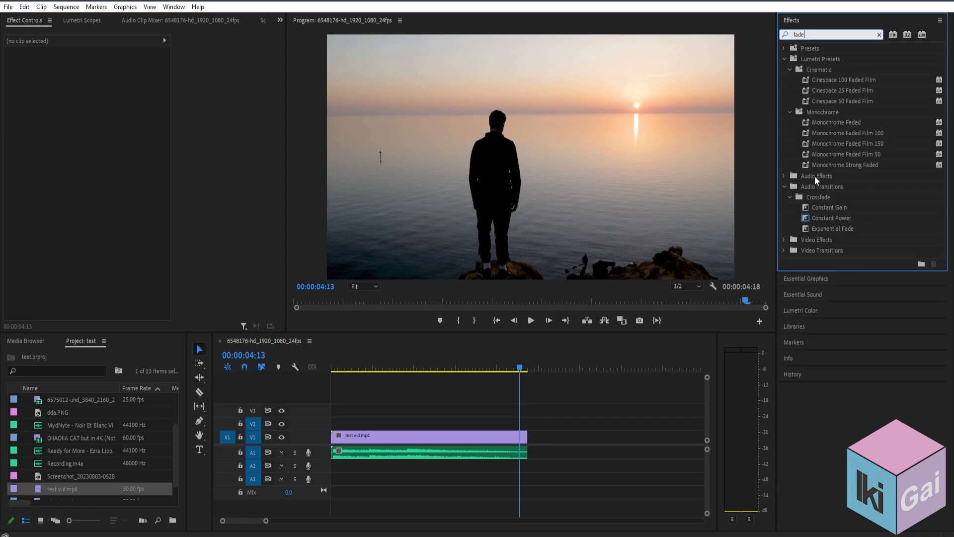
pyautogui.moveTo(828, 205)
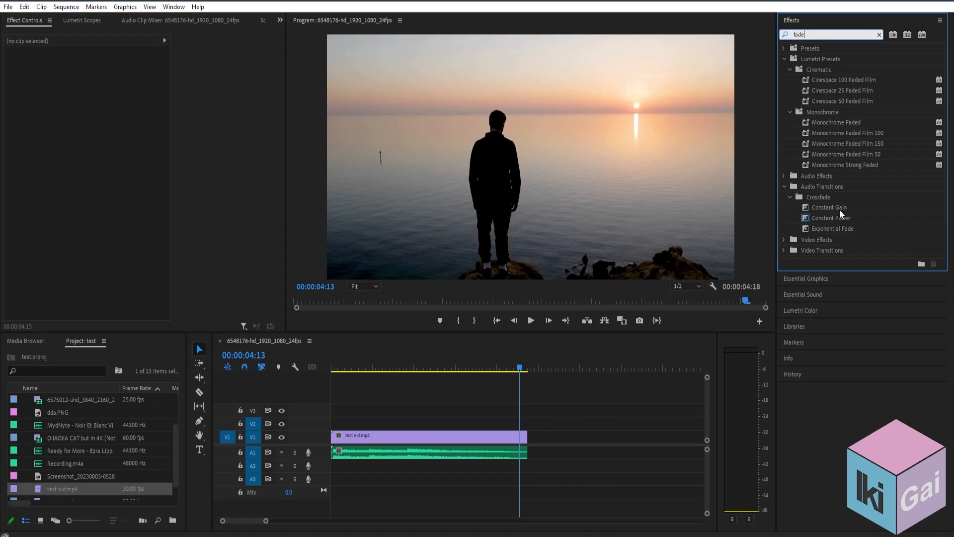
pyautogui.moveTo(824, 231)
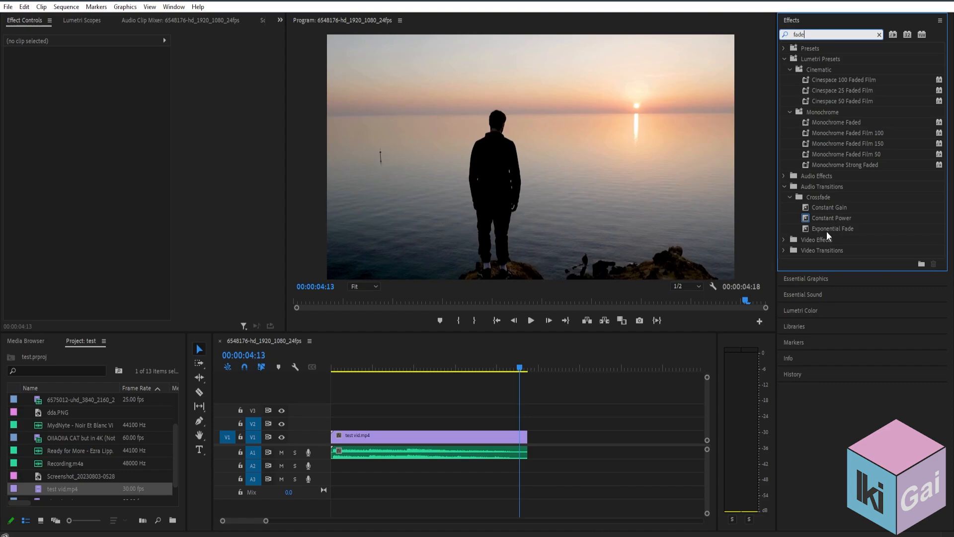
# Step: Drop Exponential Fade onto the end edit point of the A1 audio clip
pyautogui.click(833, 228)
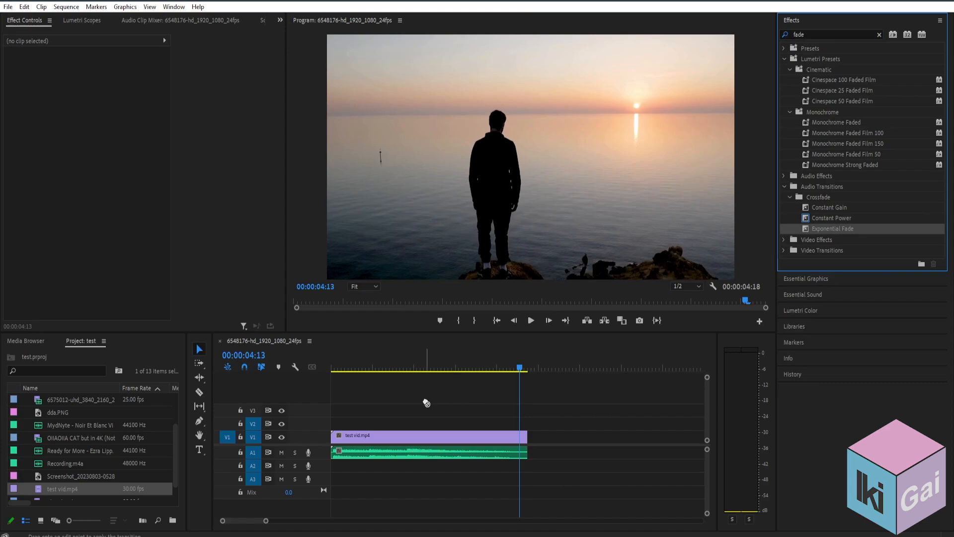
pyautogui.click(341, 453)
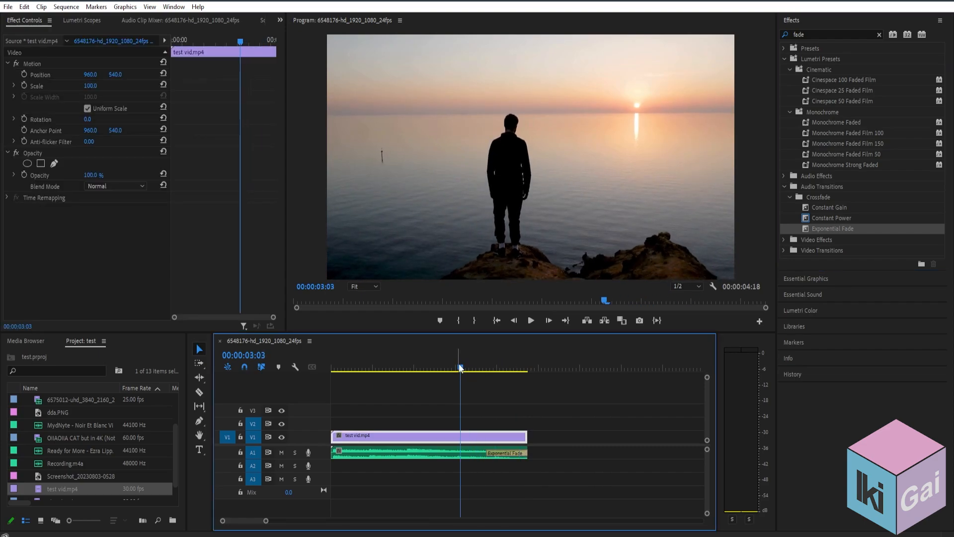
# Step: Play from near the clip's end through 00:00:04:18 to preview the fade-out
pyautogui.click(530, 320)
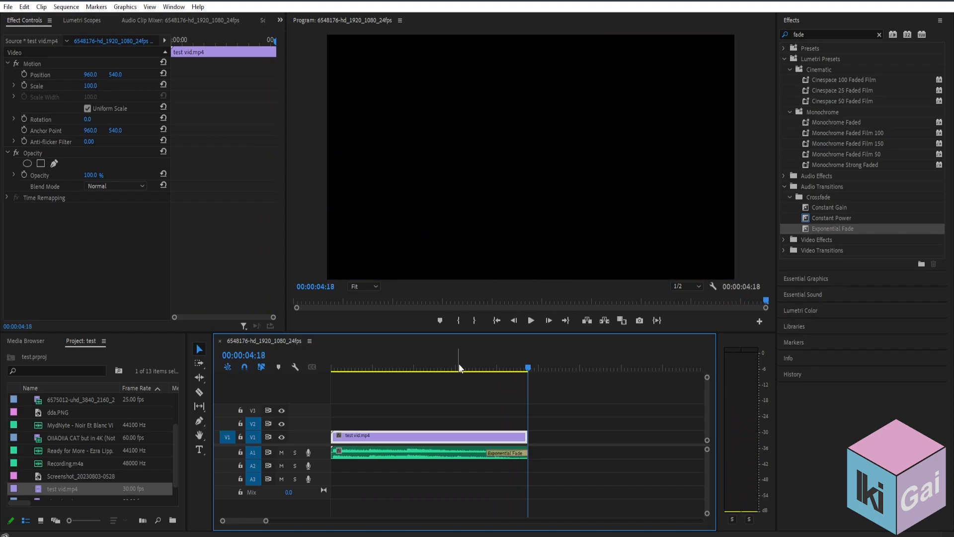
pyautogui.moveTo(498, 373)
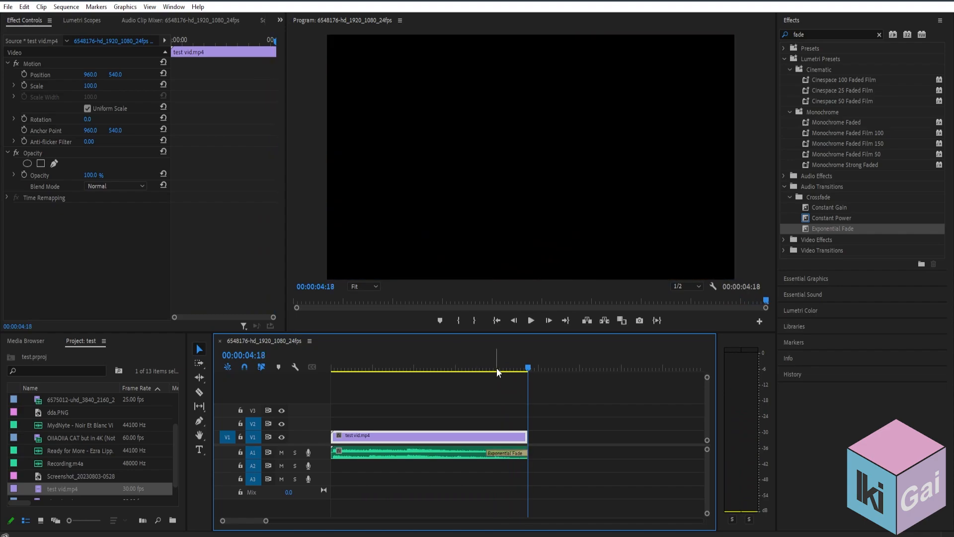